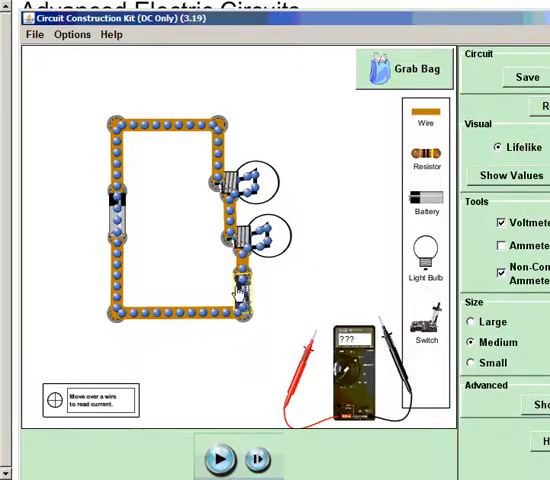
- Start the simulation so charge flows through the two-bulb series loop
left_click(212, 458)
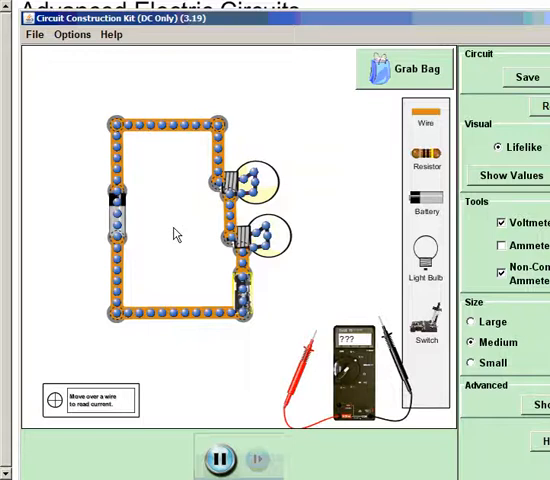
mouse_move(162, 265)
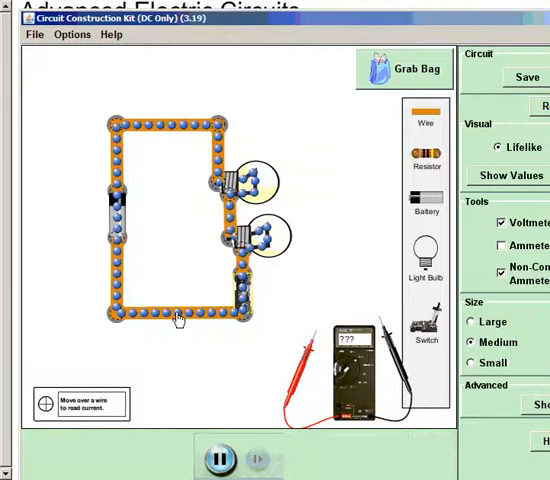
mouse_move(203, 280)
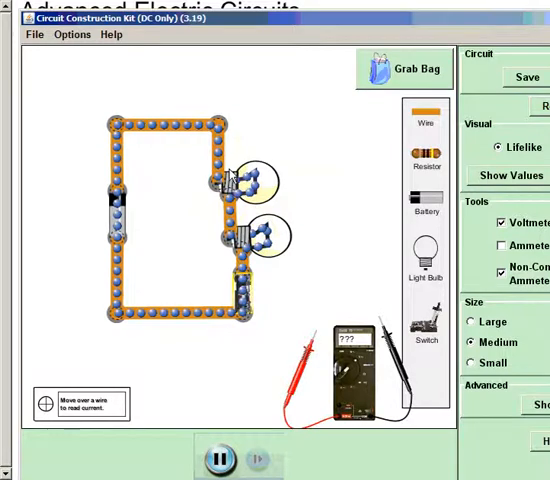
mouse_move(137, 247)
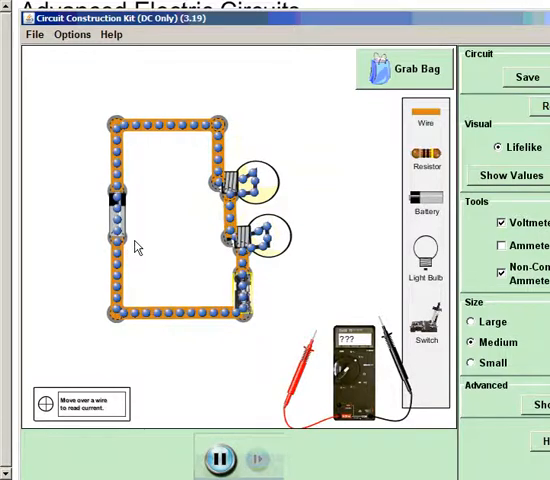
mouse_move(117, 248)
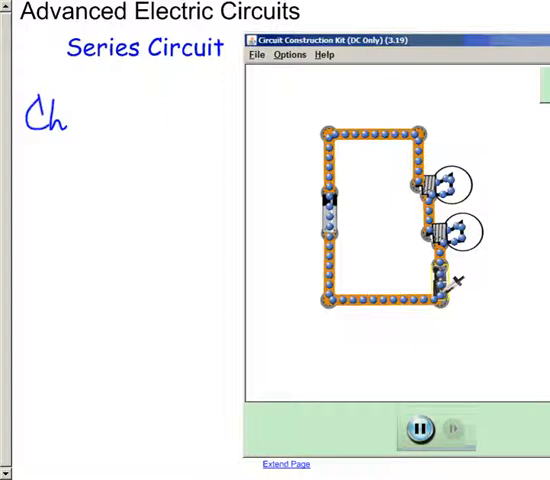
- Handwrite 'Charge flow is the same at all points' below the Series Circuit heading
type("Charge flow is")
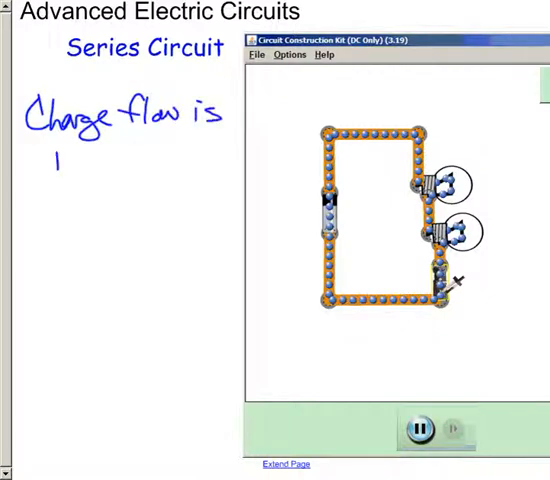
type("the same at")
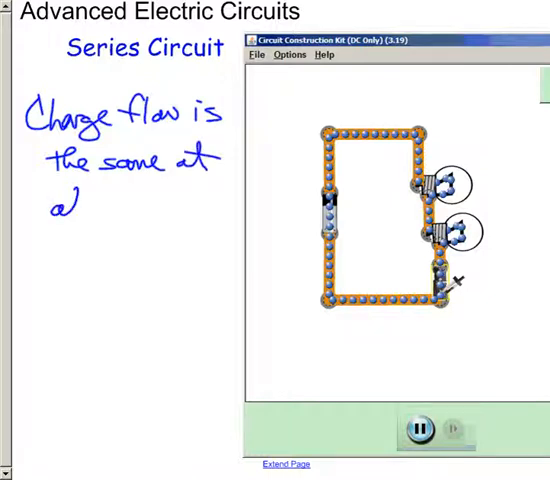
type("all poin")
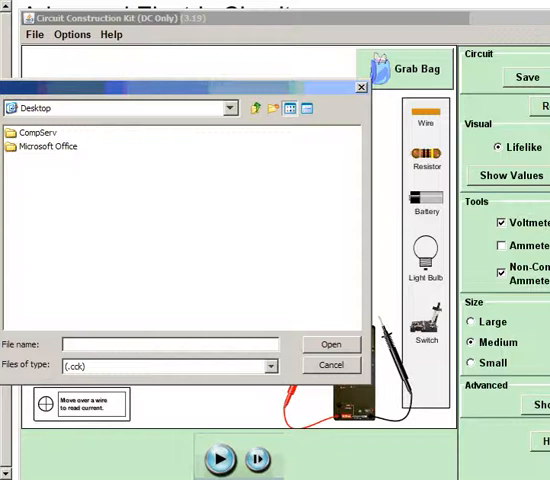
- Load the ParallelCircuit file from the desktop, listing files of all types
left_click(270, 366)
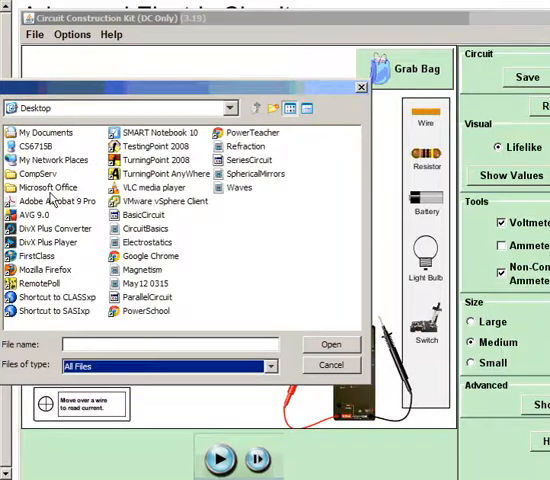
left_click(150, 297)
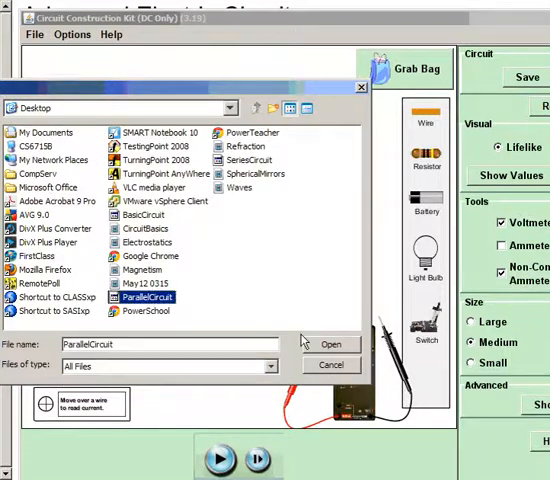
left_click(330, 344)
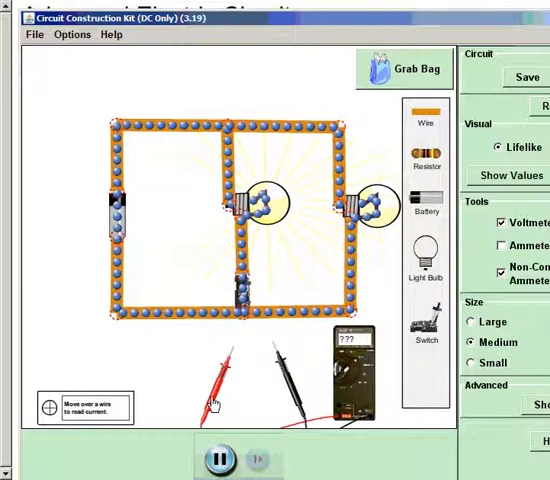
mouse_move(322, 268)
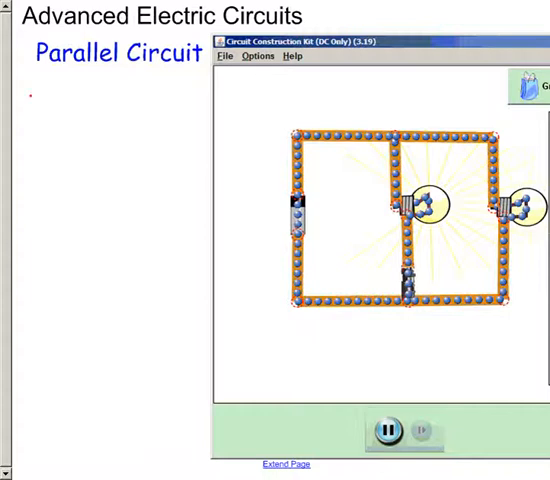
- Handwrite in red 'Voltage is the same in each branch of the circuit' under Parallel Circuit
type("Voltage 1")
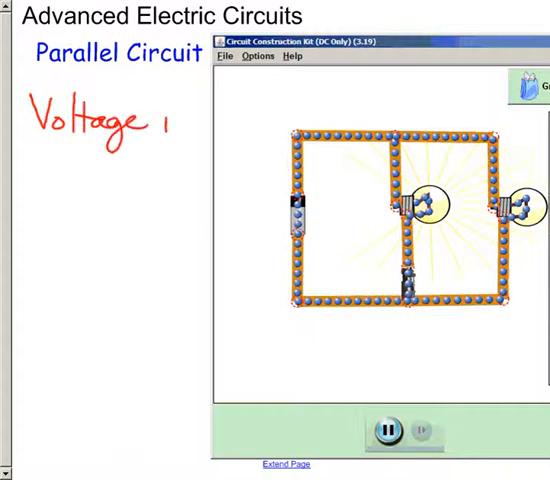
type("is the same in")
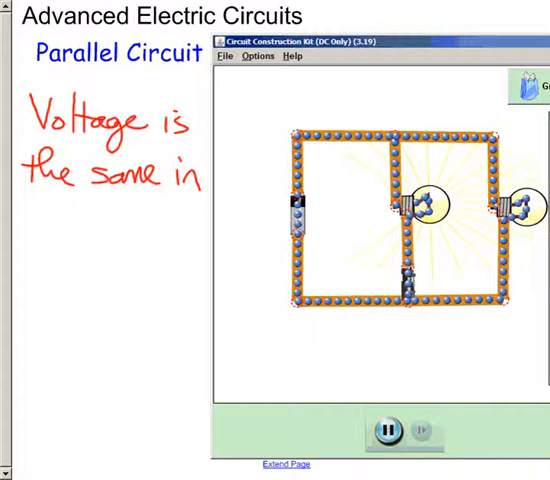
type("each l")
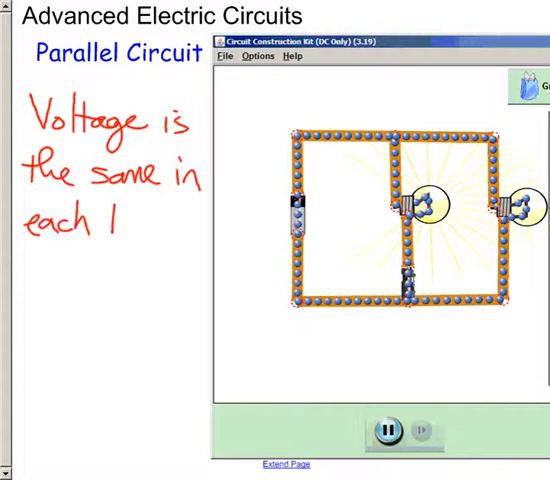
type("branch")
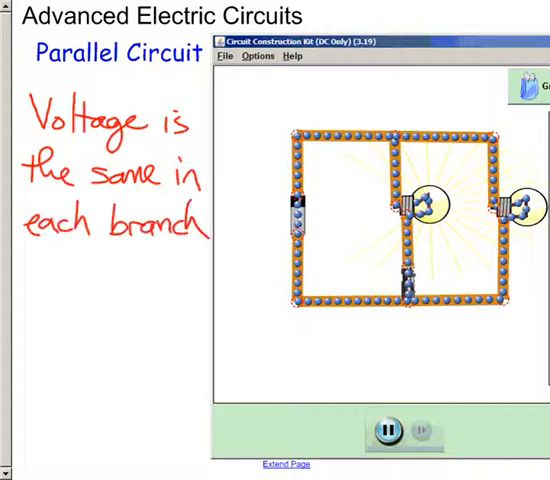
type("of th")
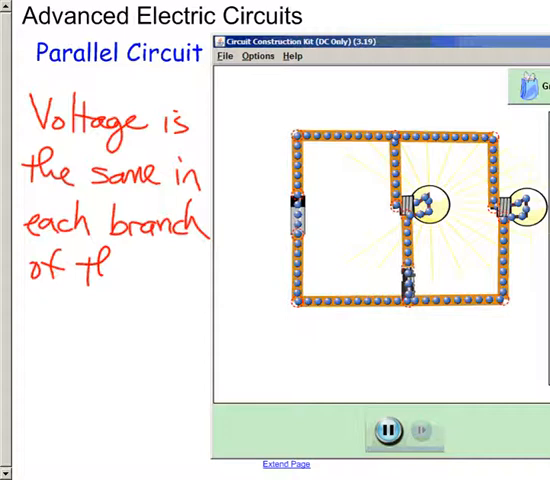
type("the circu")
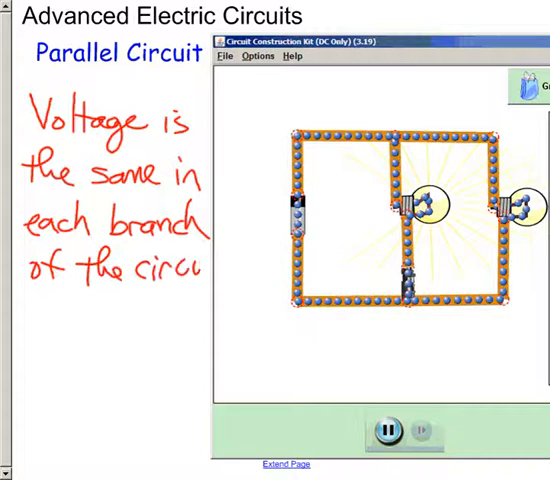